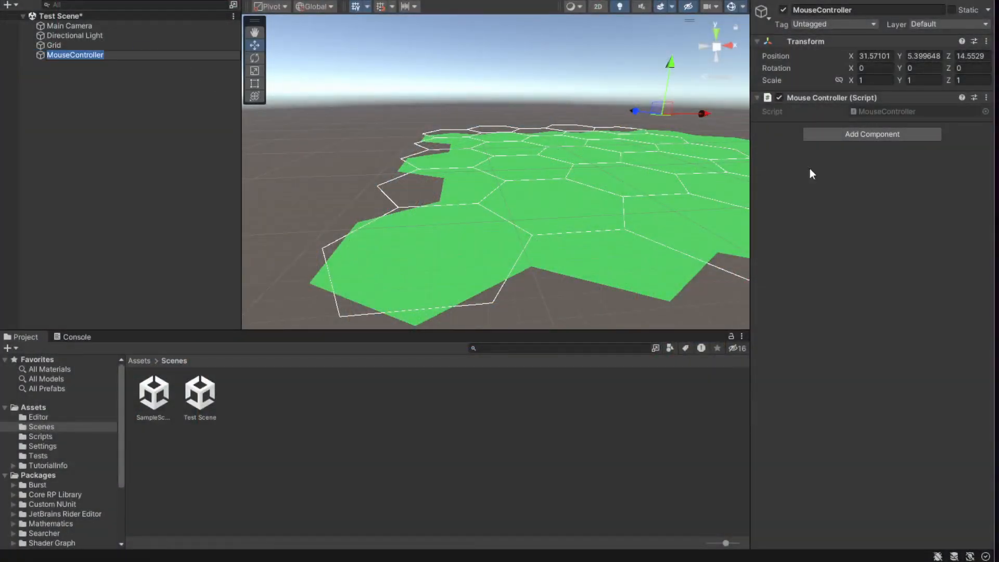
Select Grid and run Generate Hex Mesh on the Hex Grid Mesh Generator
{"action": "left_click", "coordinate": [54, 46]}
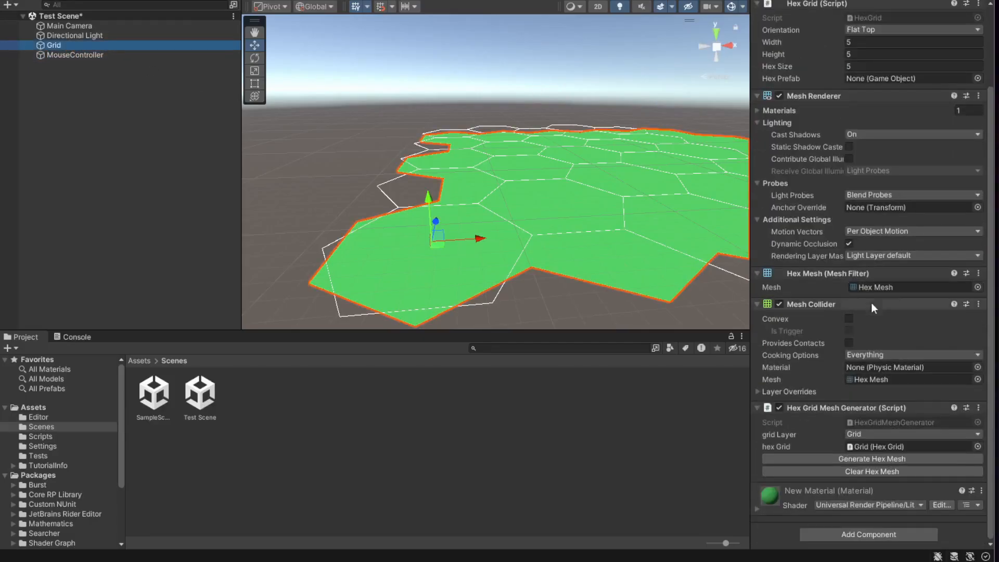
{"action": "left_click", "coordinate": [868, 460]}
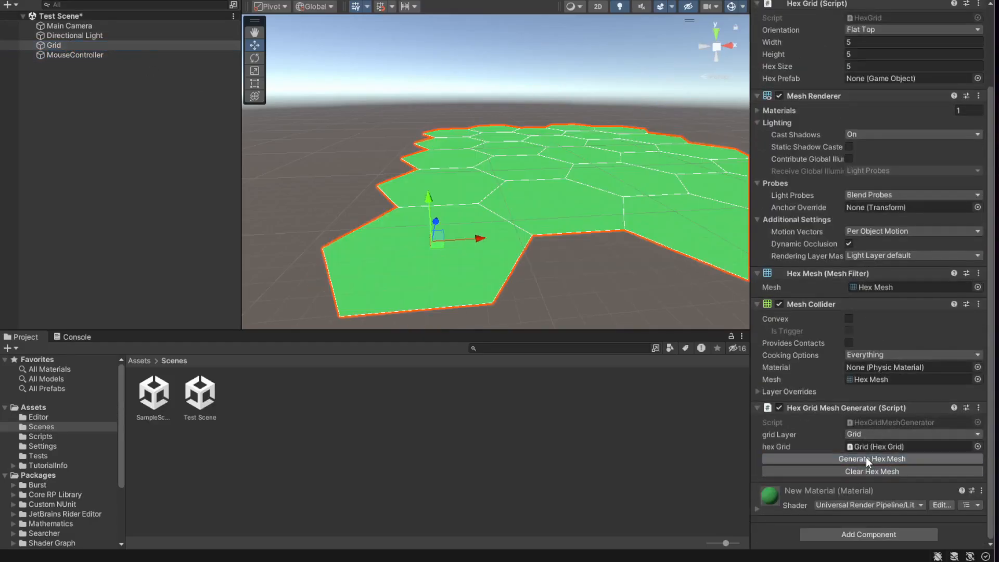
{"action": "left_click", "coordinate": [868, 459]}
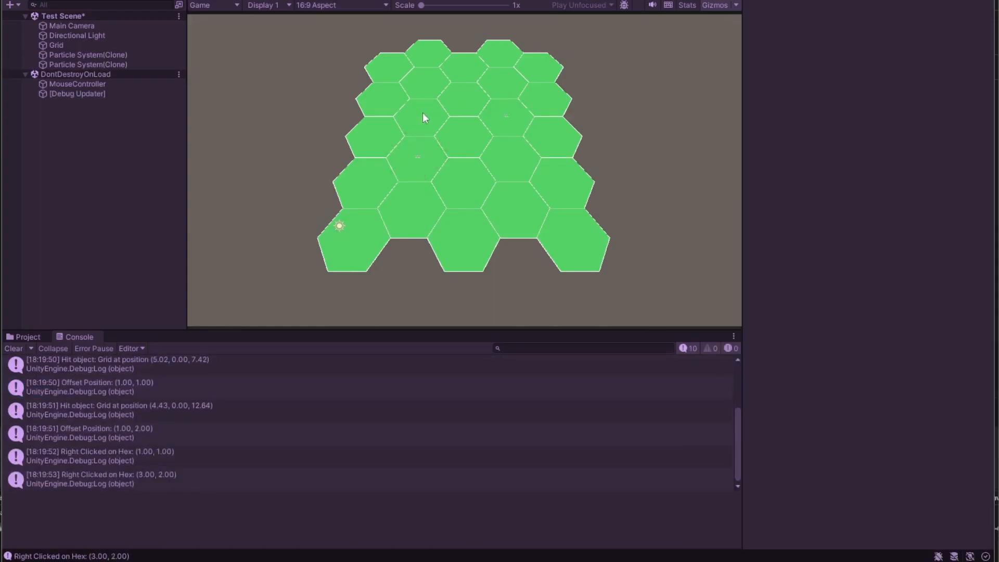
Right-click three hexes, including the central one, to log their grid coordinates
{"action": "right_click", "coordinate": [471, 140]}
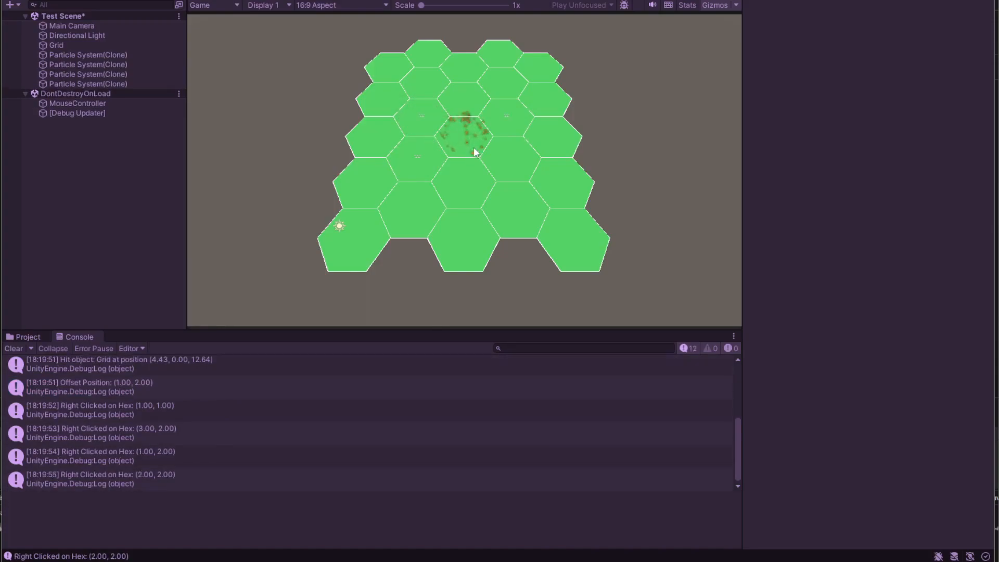
{"action": "right_click", "coordinate": [517, 222]}
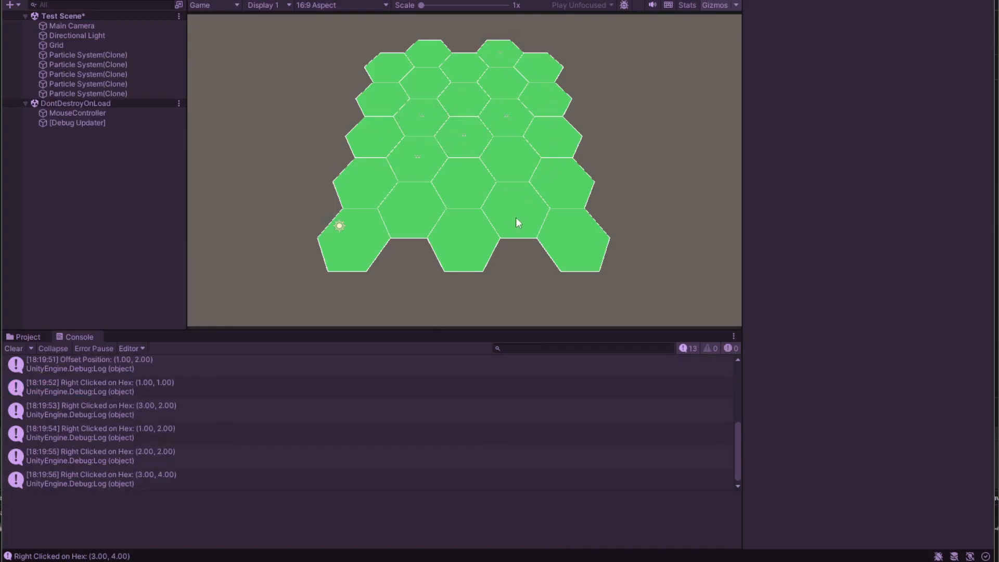
{"action": "right_click", "coordinate": [413, 214]}
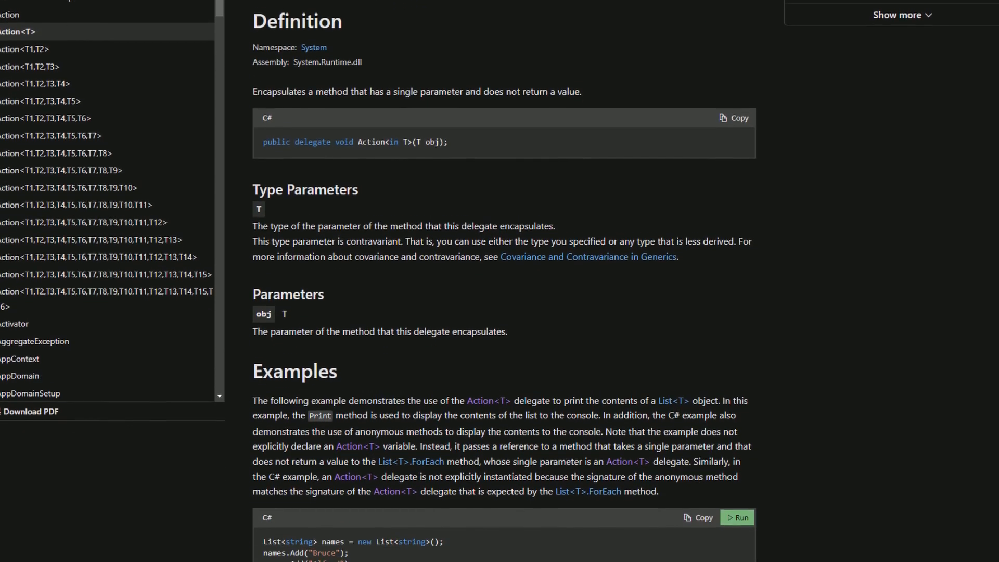
Scroll the Action<T> page past the Examples code to the Remarks section
{"action": "scroll", "scroll_direction": "down", "scroll_amount": 3}
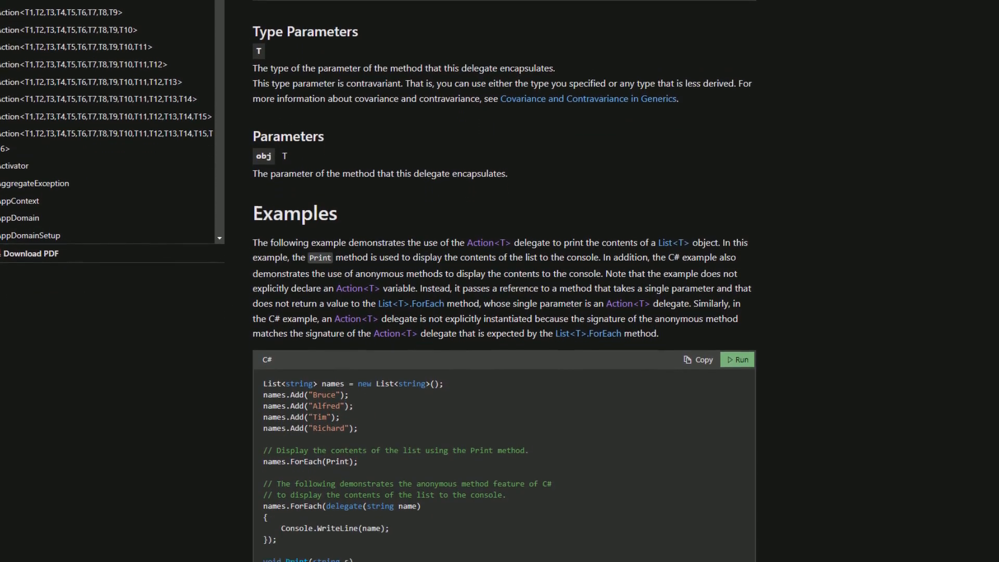
{"action": "scroll", "scroll_direction": "down", "scroll_amount": 3}
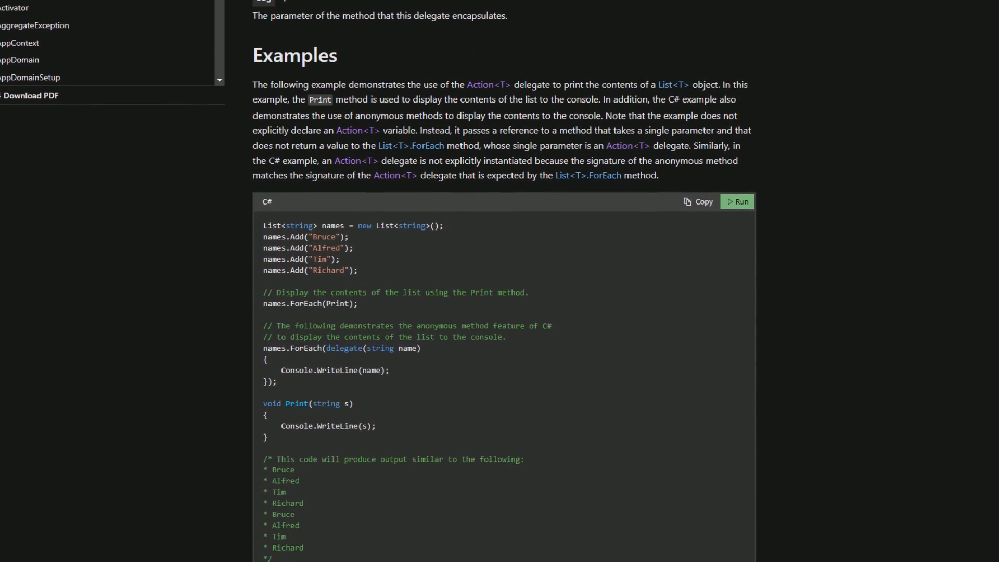
{"action": "scroll", "scroll_direction": "down", "scroll_amount": 3}
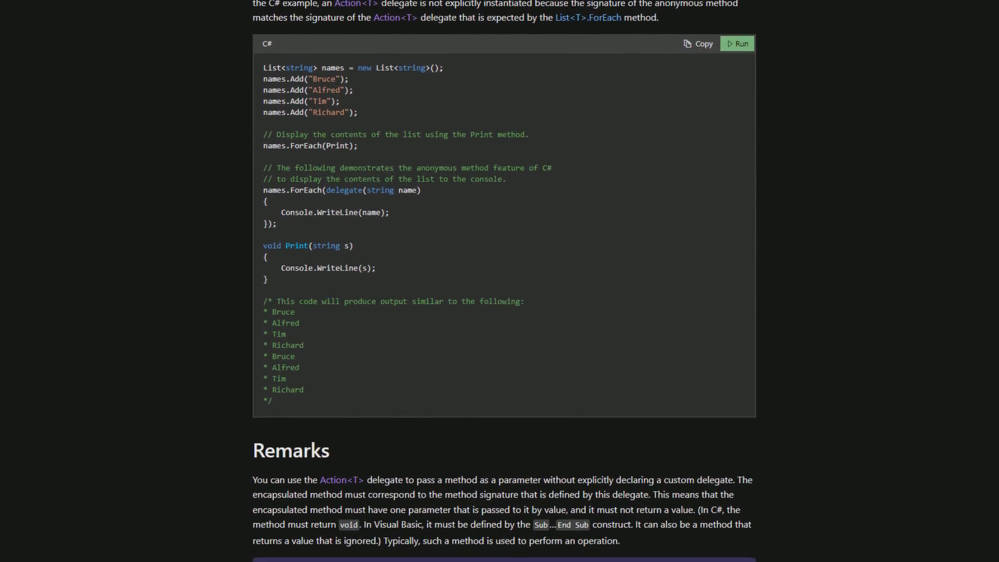
{"action": "scroll", "scroll_direction": "down", "scroll_amount": 3}
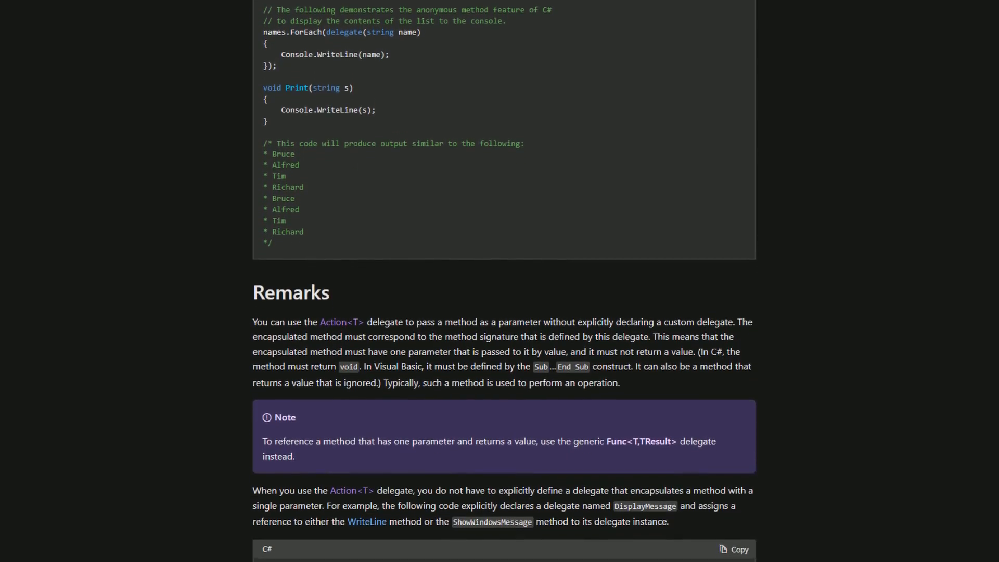